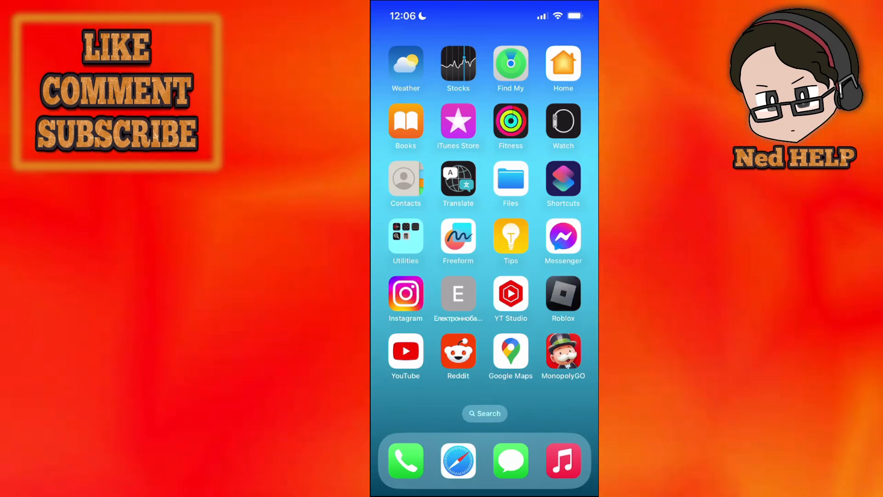
# Launch Roblox and scroll through the Home feed of friends and recommendations
pyautogui.click(562, 298)
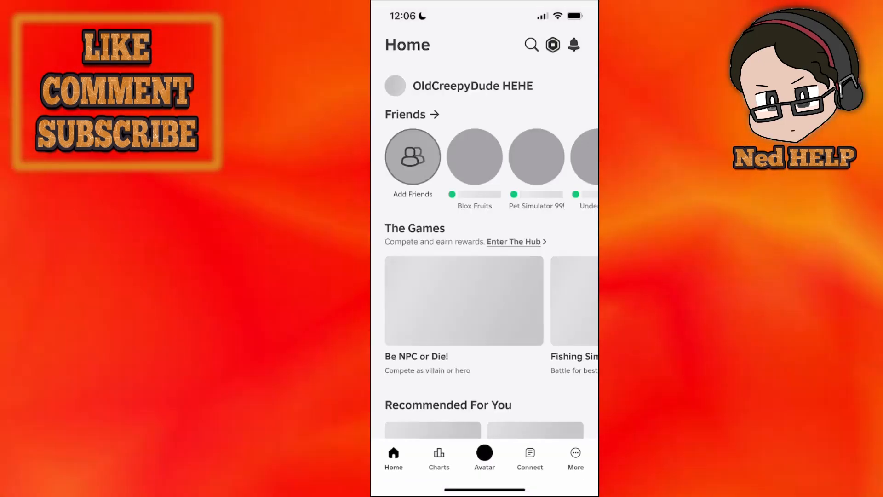
pyautogui.scroll(-3)
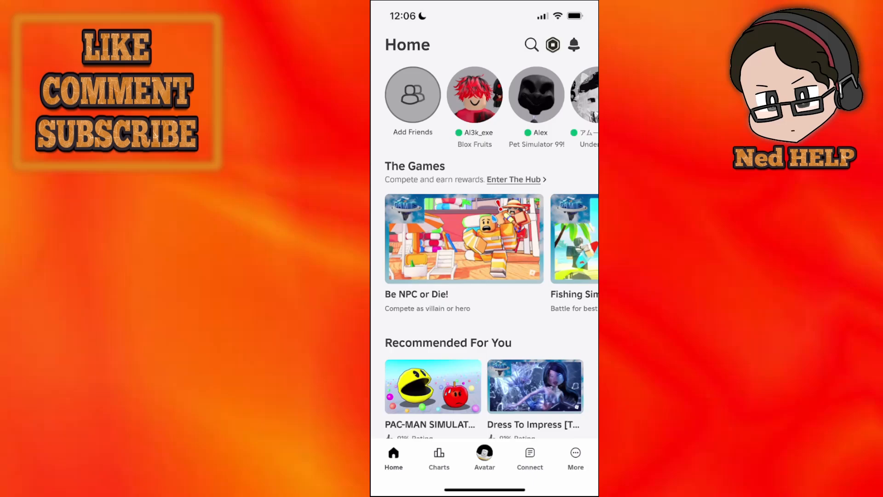
pyautogui.scroll(-3)
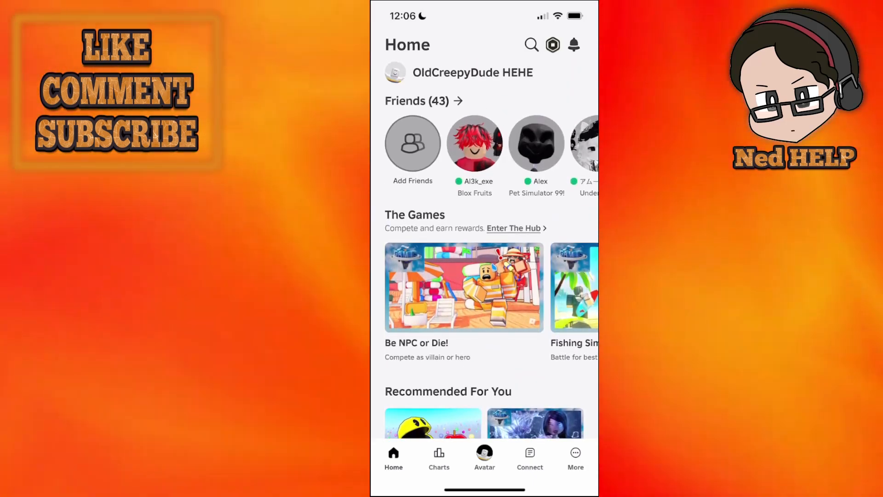
# Switch to the More tab and scroll down until Settings is visible
pyautogui.click(575, 456)
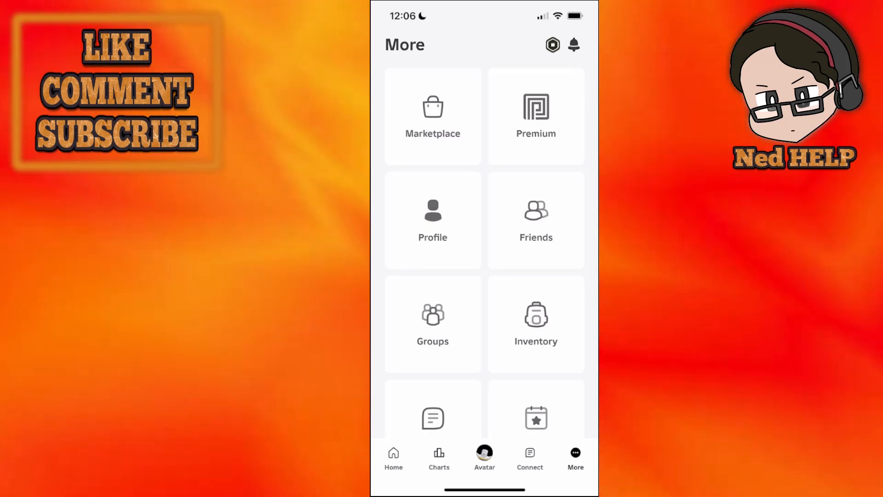
pyautogui.scroll(-3)
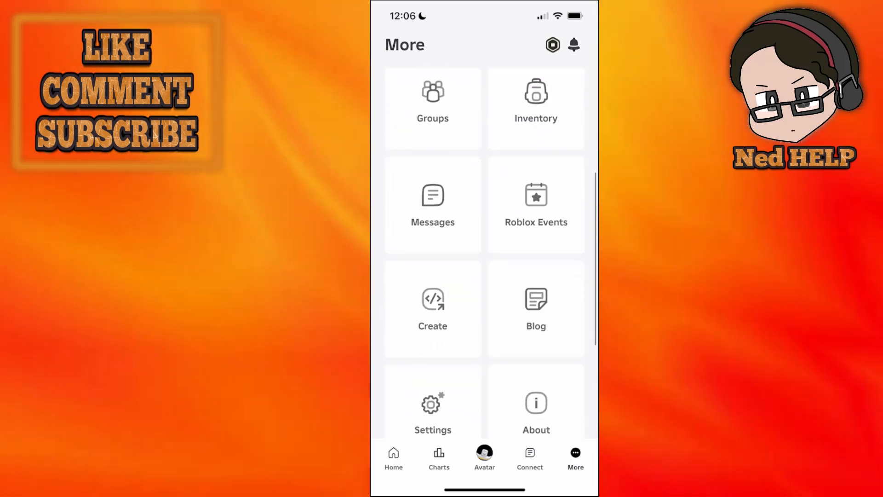
pyautogui.scroll(-3)
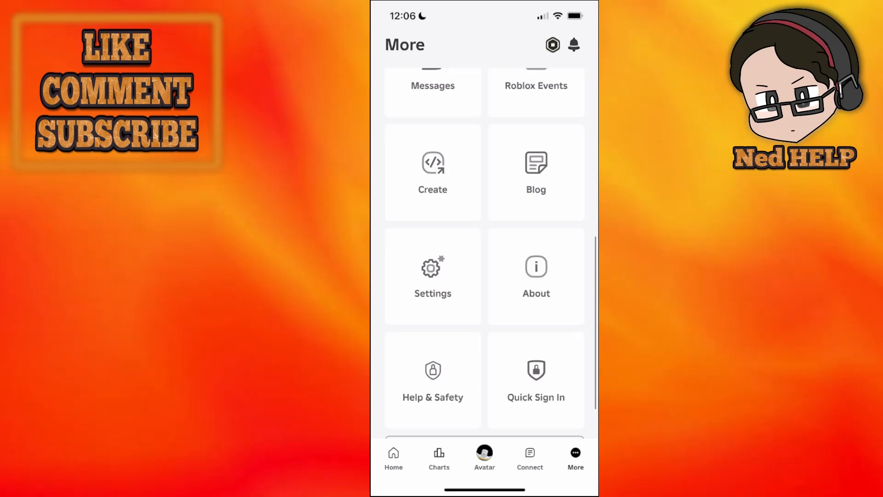
# Enter Settings and review the Payment Methods billing option
pyautogui.click(431, 276)
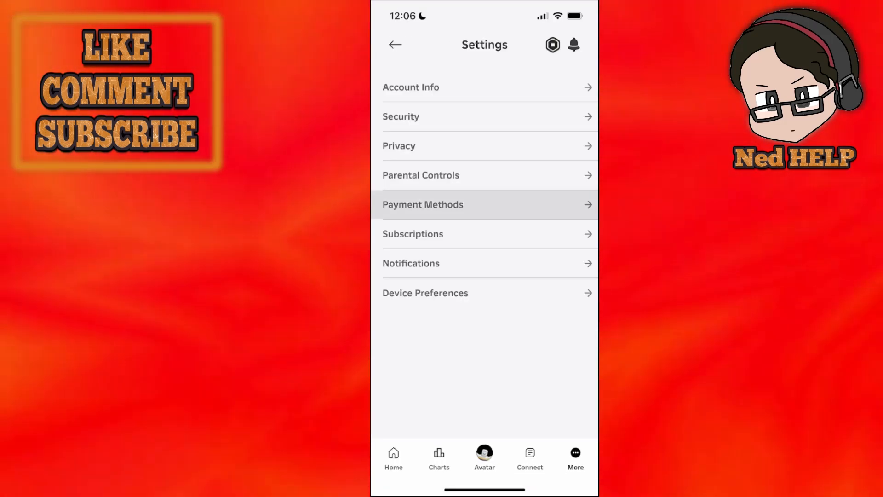
pyautogui.click(423, 204)
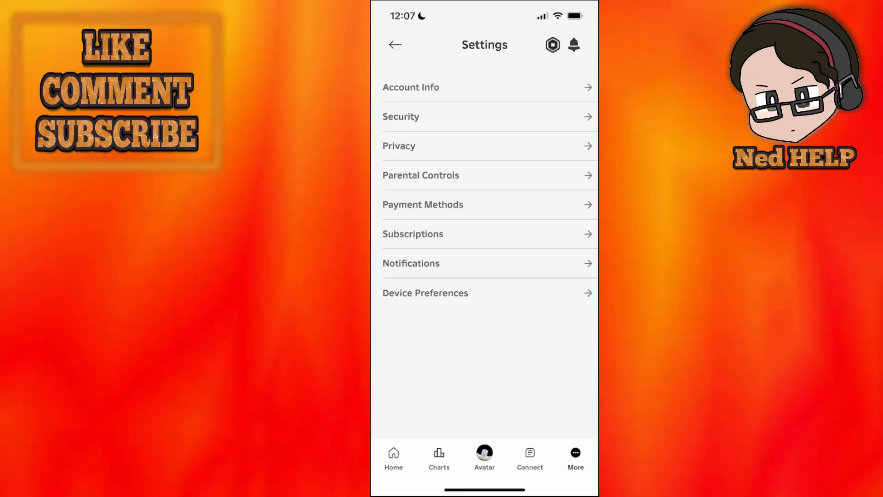
# Leave Settings via Charts and return to the Home feed
pyautogui.click(439, 456)
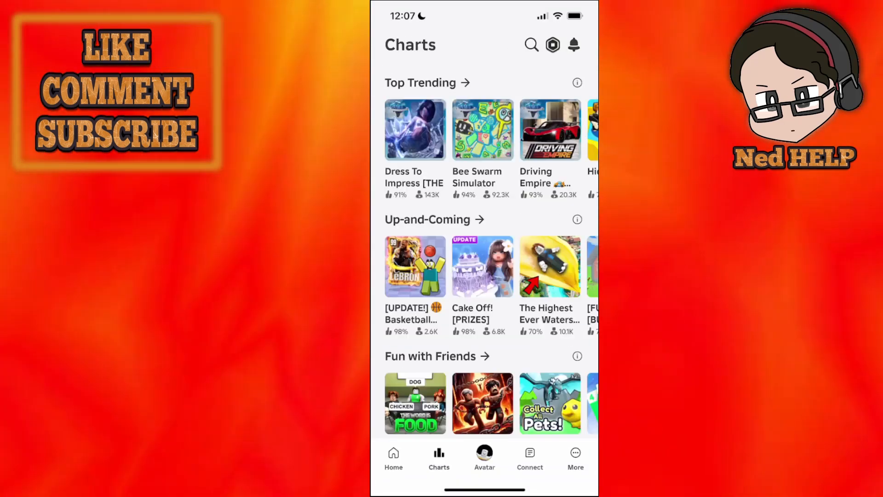
pyautogui.click(393, 456)
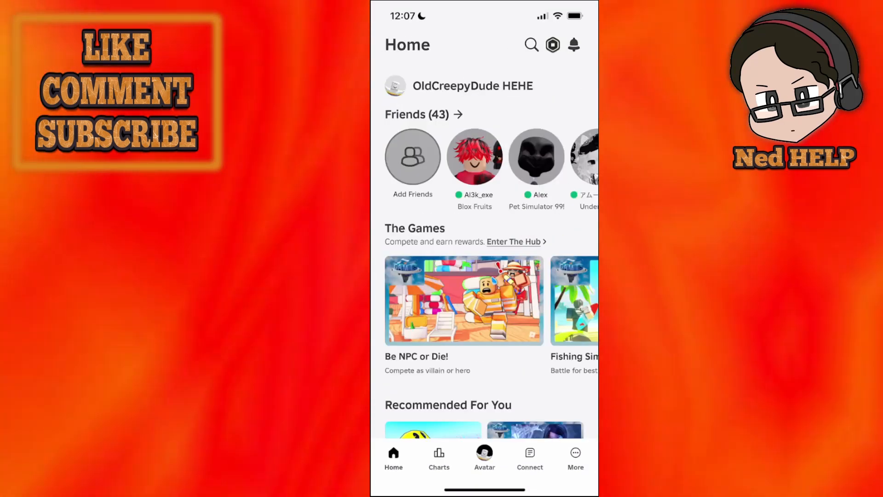